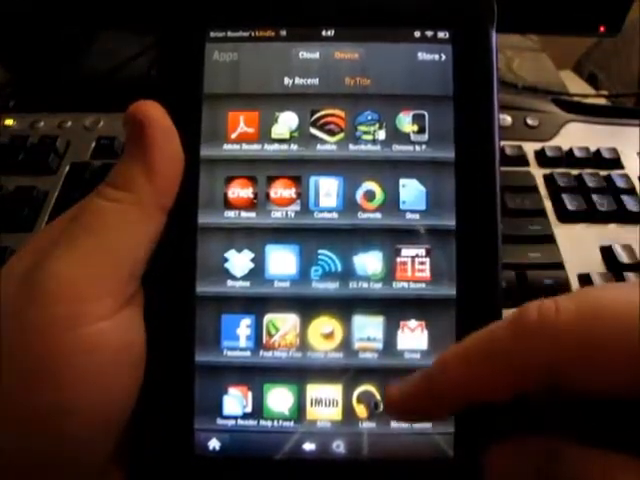
scroll(down, 3)
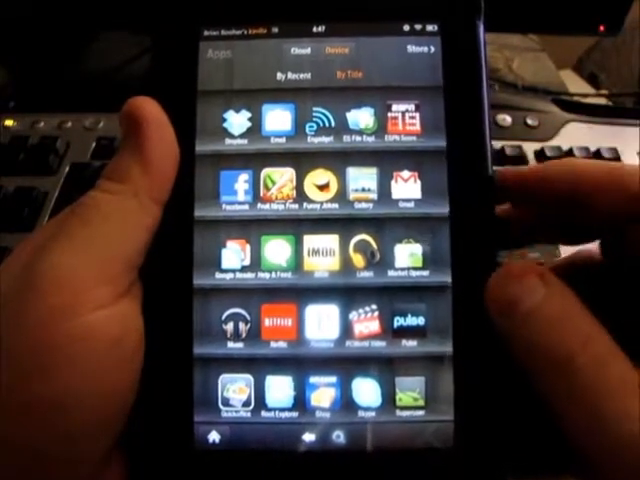
scroll(down, 3)
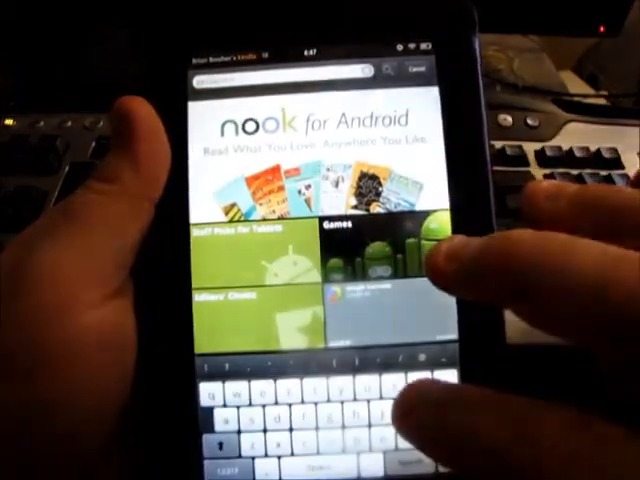
text(go launcher ex)
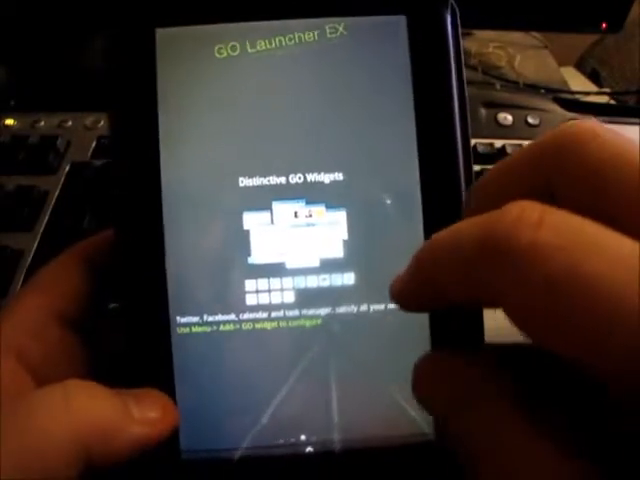
scroll(left, 3)
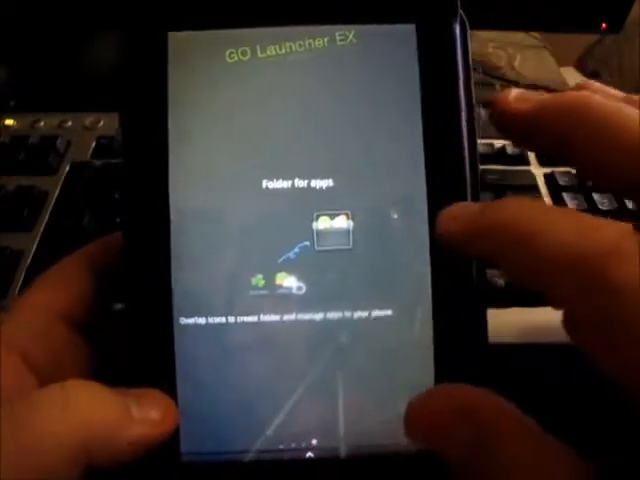